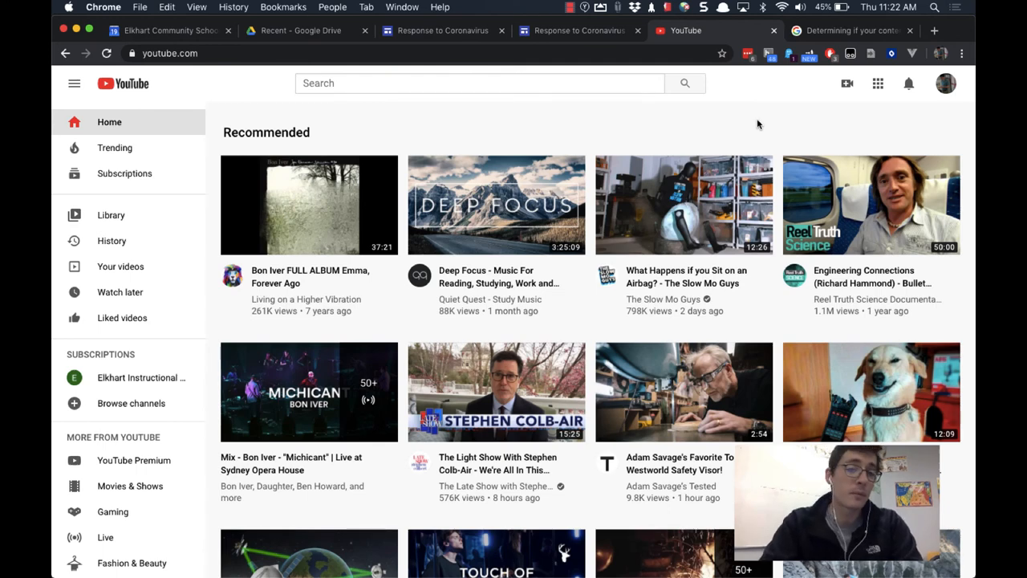
{"action": "mouse_move", "coordinate": [681, 122]}
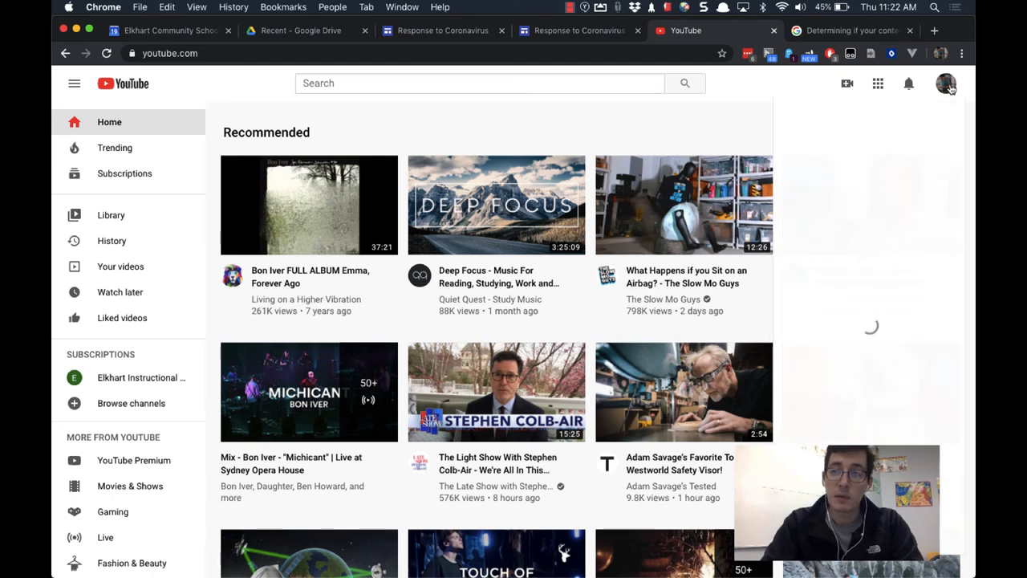
- Bring up the account menu from the profile avatar on the YouTube home page
{"action": "left_click", "coordinate": [945, 84]}
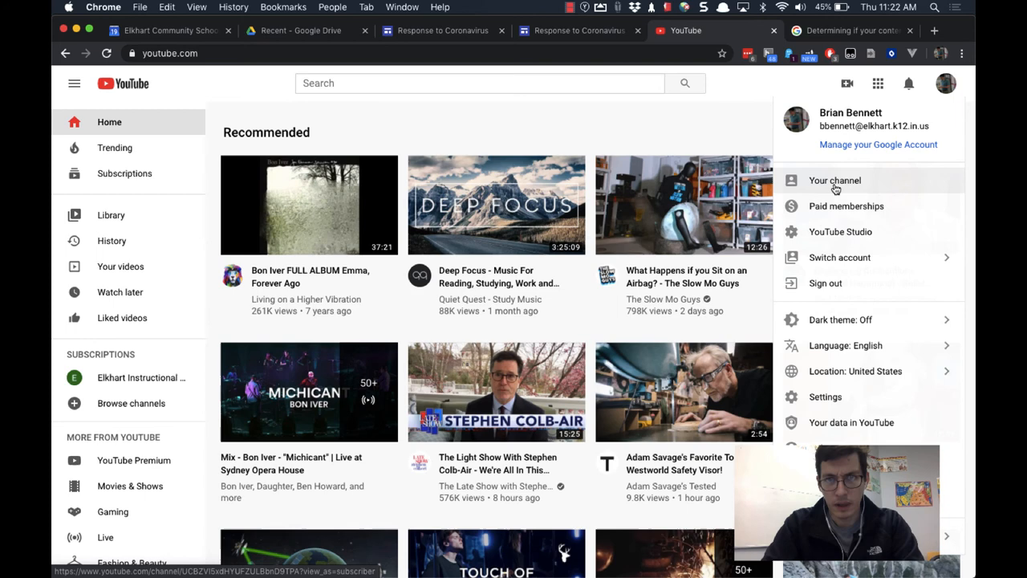
- Approve your own channel for the elkhart.k12.in.us school domain from the channel page
{"action": "left_click", "coordinate": [834, 180]}
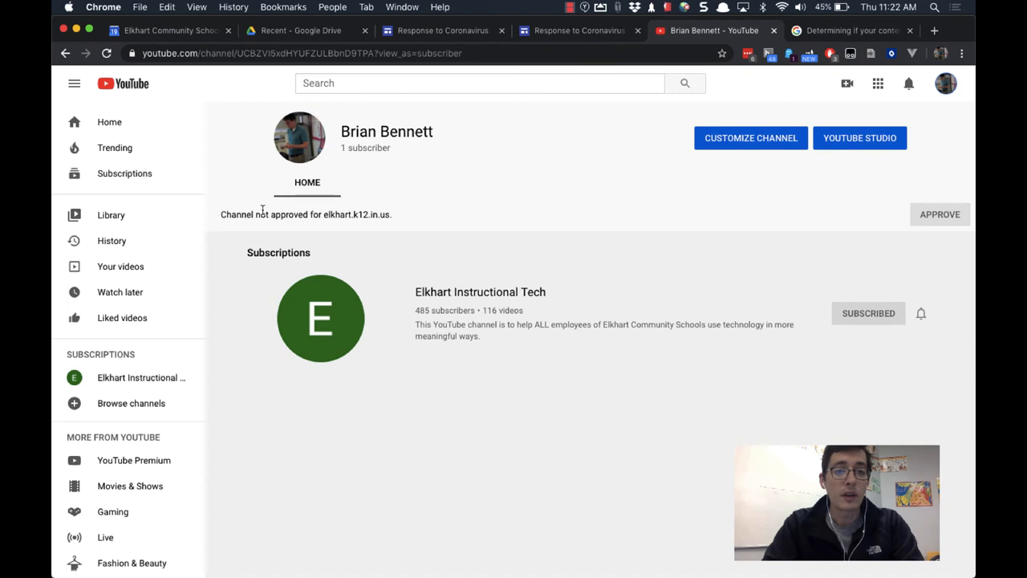
{"action": "mouse_move", "coordinate": [409, 216]}
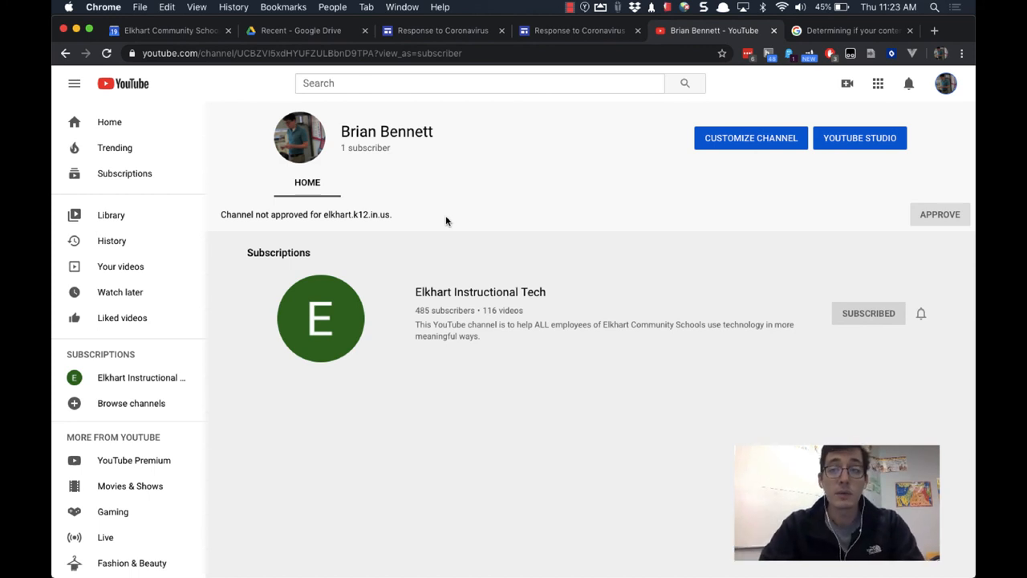
{"action": "mouse_move", "coordinate": [956, 215]}
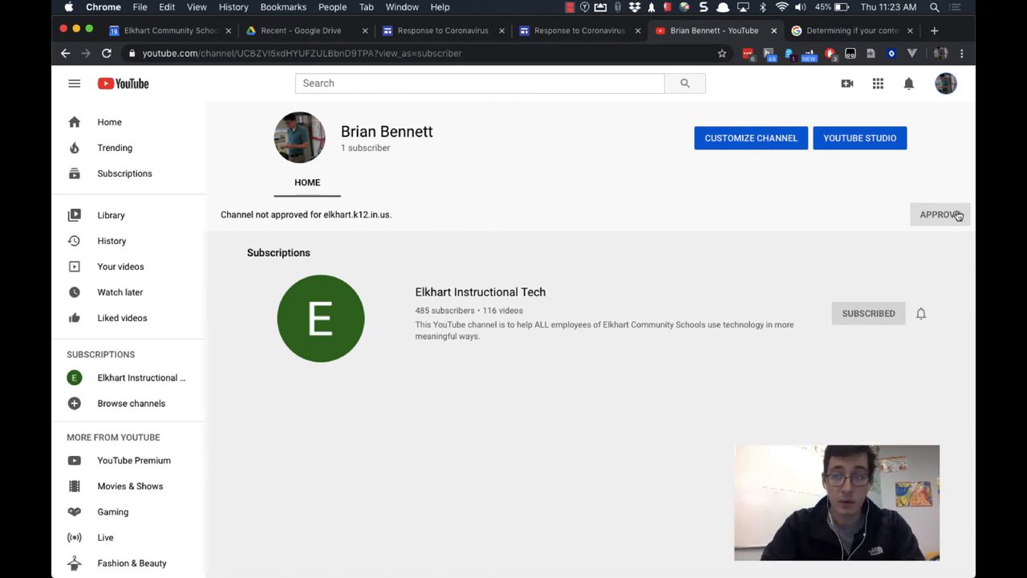
{"action": "left_click", "coordinate": [938, 215]}
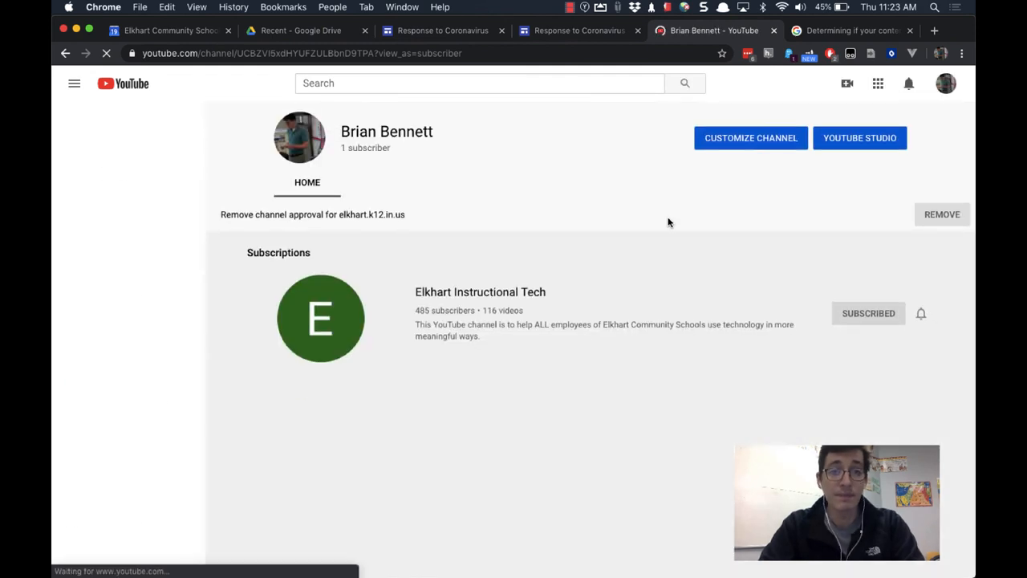
{"action": "left_click", "coordinate": [74, 83]}
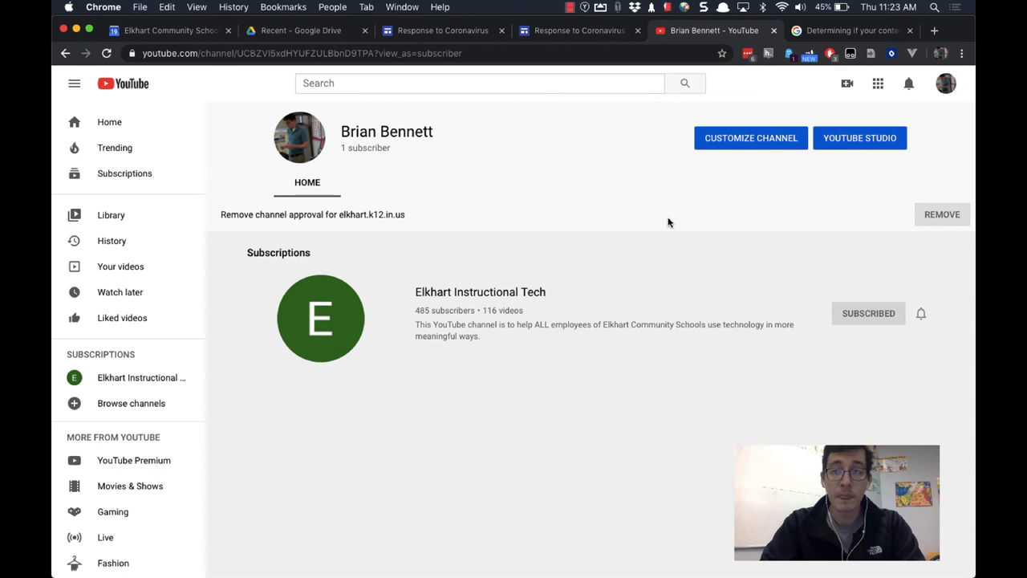
{"action": "mouse_move", "coordinate": [843, 147]}
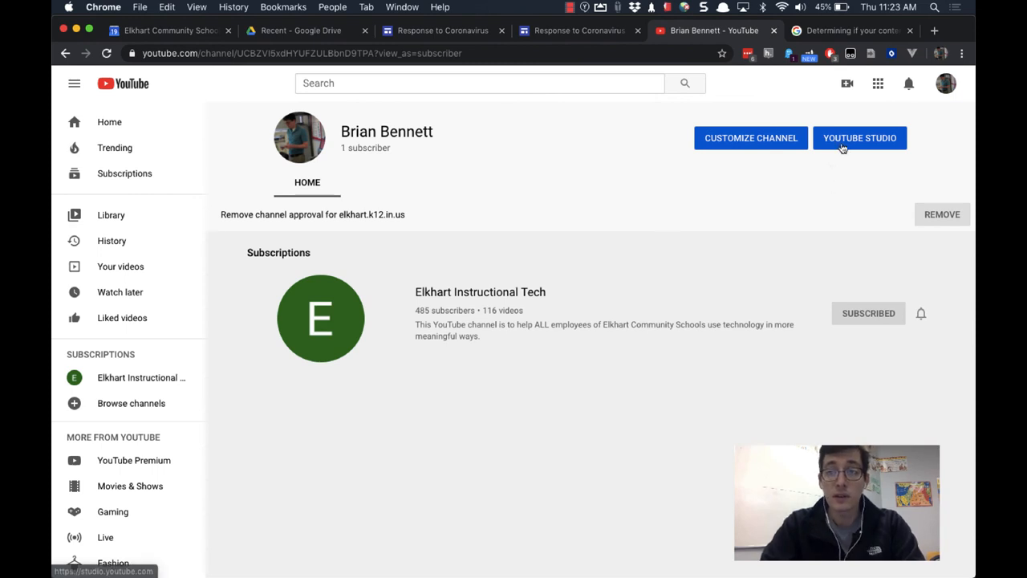
- Go into YouTube Studio and show the channel's uploaded videos list
{"action": "left_click", "coordinate": [860, 138]}
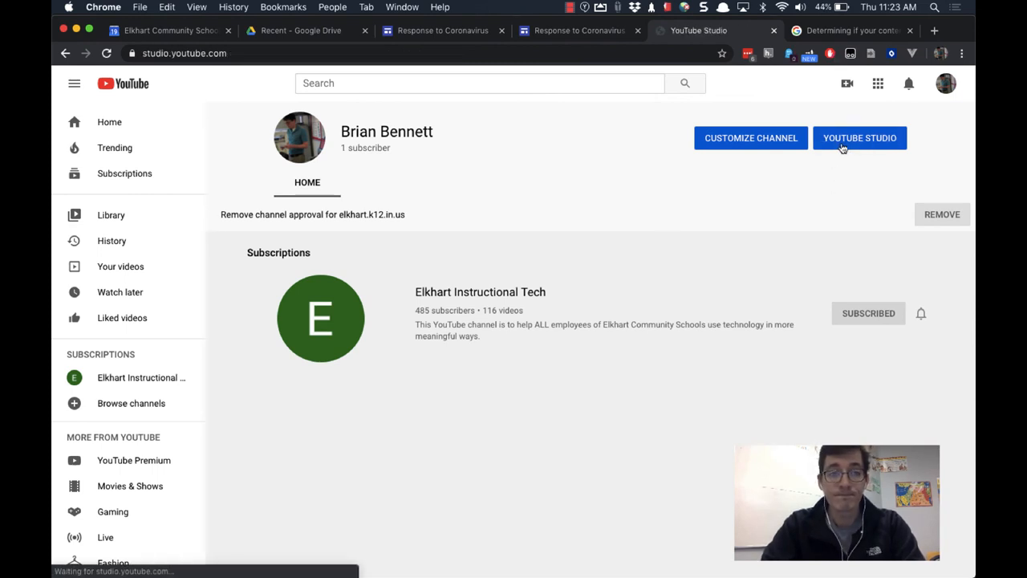
{"action": "left_click", "coordinate": [860, 138]}
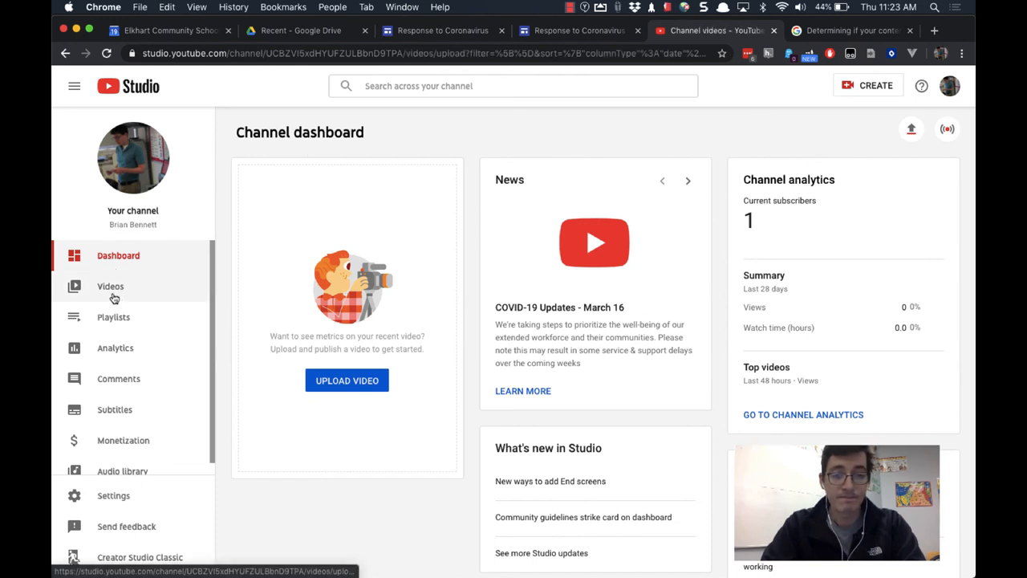
{"action": "left_click", "coordinate": [109, 285]}
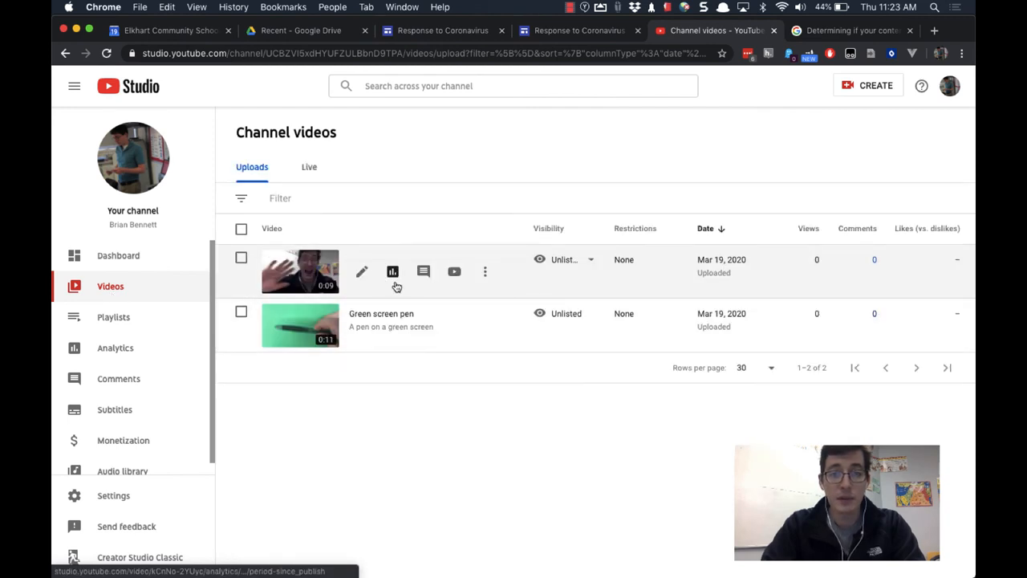
{"action": "mouse_move", "coordinate": [565, 260]}
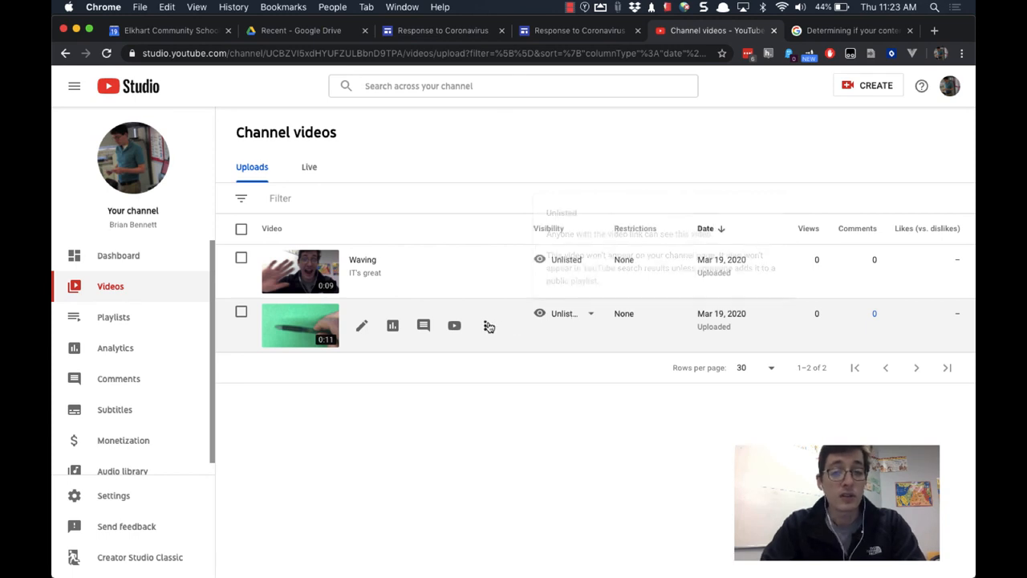
{"action": "mouse_move", "coordinate": [483, 324]}
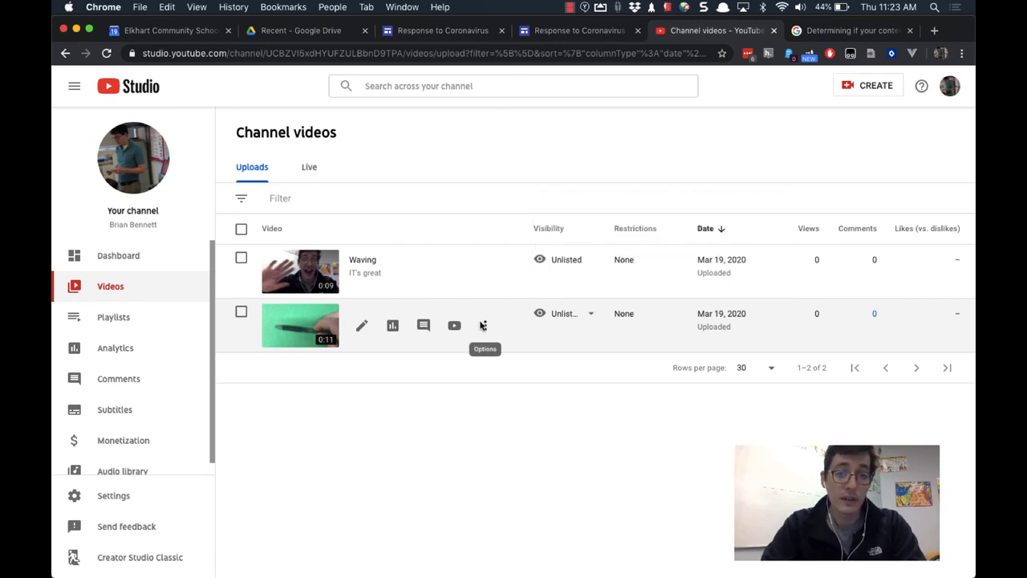
{"action": "mouse_move", "coordinate": [454, 324]}
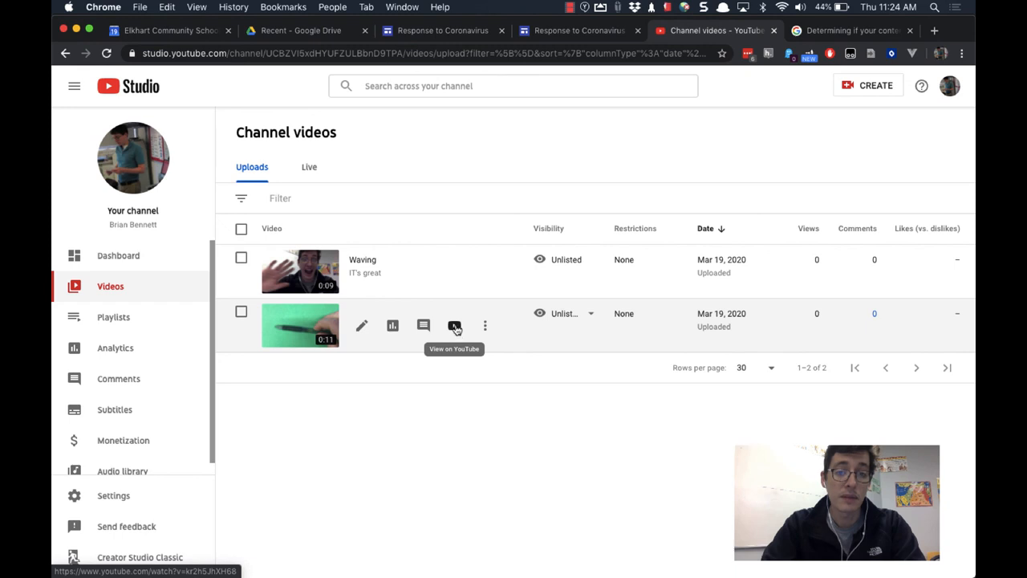
- Watch the Green screen pen video on its YouTube page, noting the elkhart.k12.in.us approval
{"action": "left_click", "coordinate": [454, 324]}
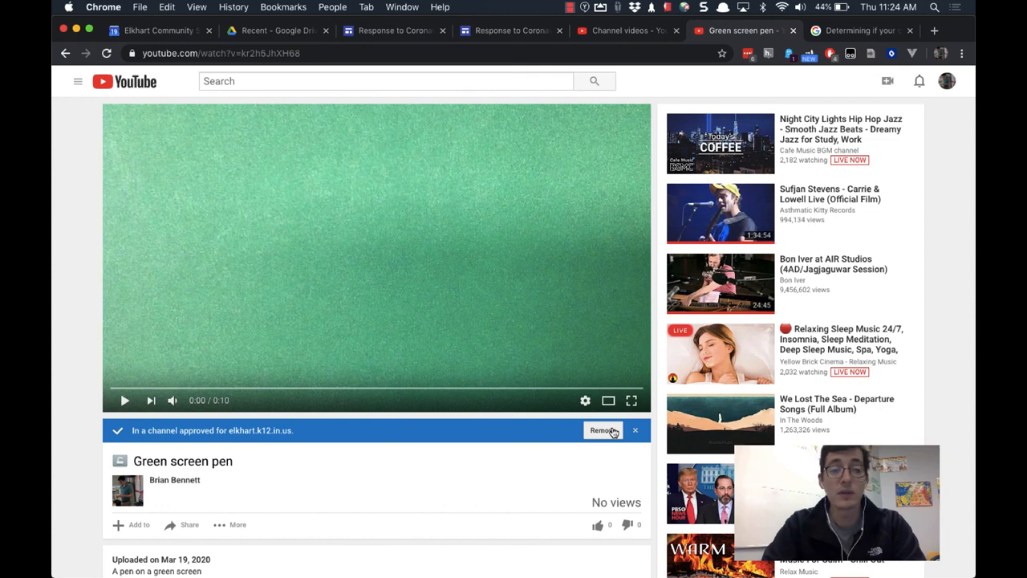
- In the Green screen pen video's details, choose 'No, it's not made for kids'
{"action": "left_click", "coordinate": [622, 30]}
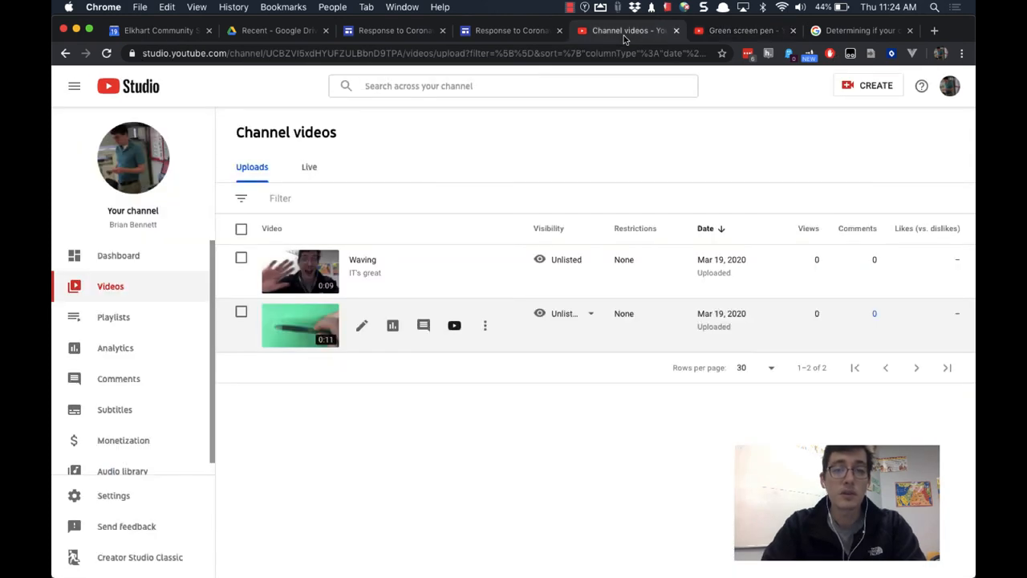
{"action": "mouse_move", "coordinate": [362, 325]}
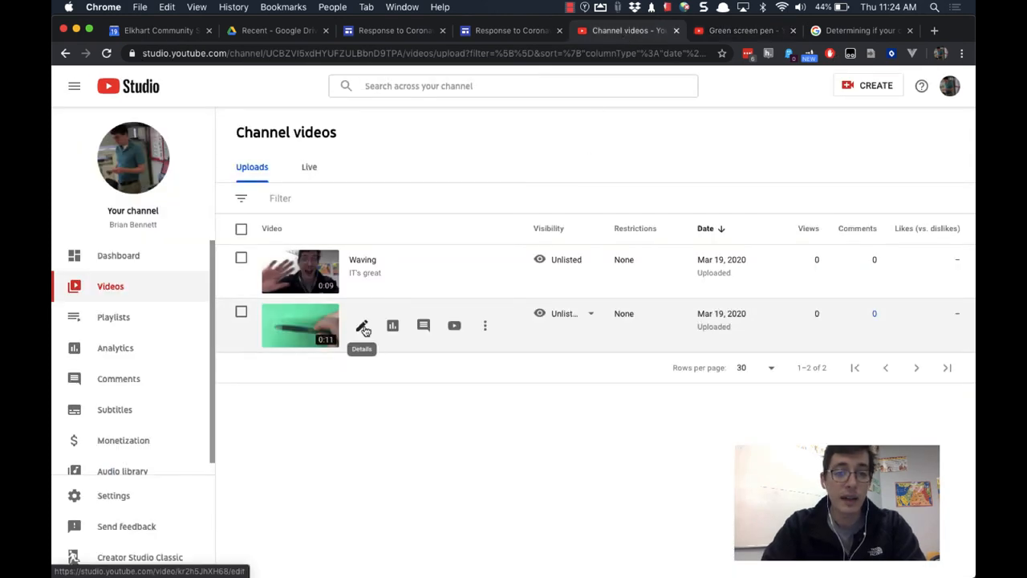
{"action": "left_click", "coordinate": [362, 324]}
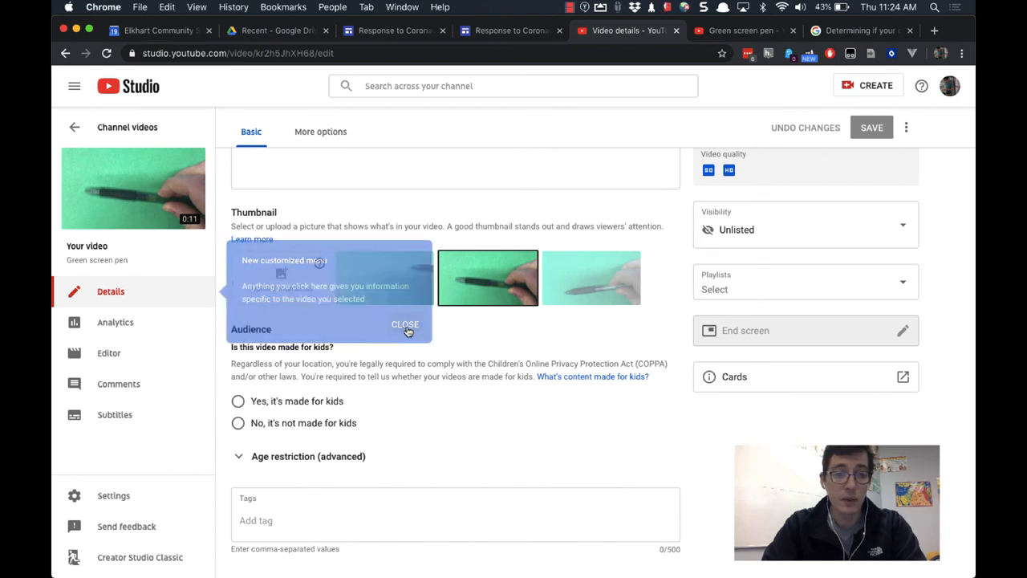
{"action": "left_click", "coordinate": [404, 325]}
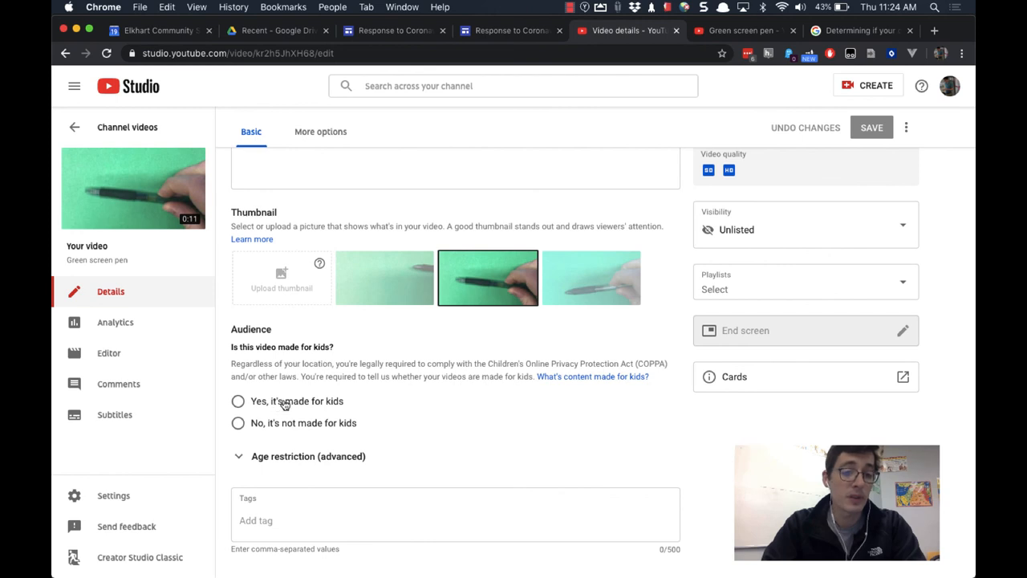
{"action": "mouse_move", "coordinate": [314, 430]}
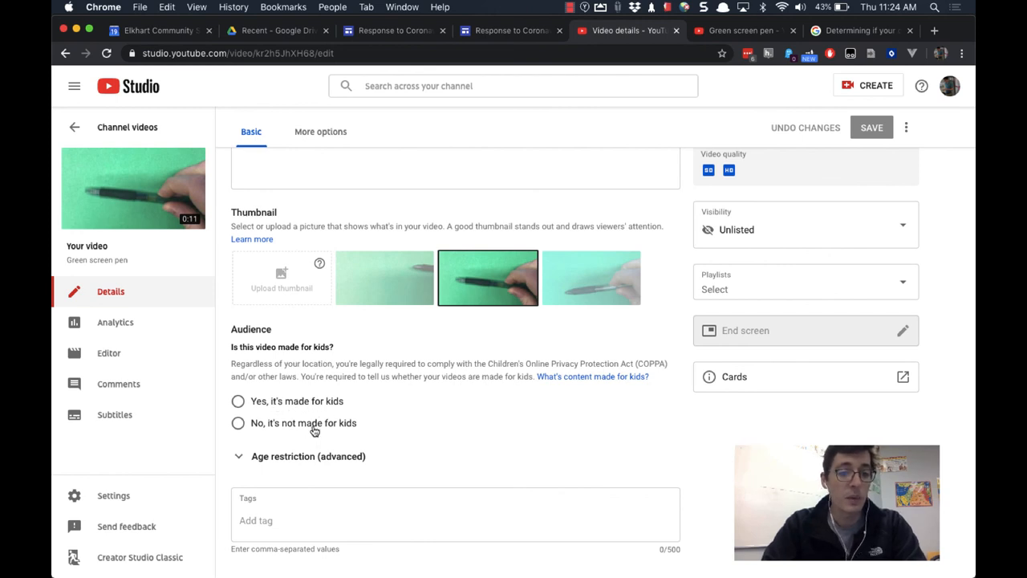
{"action": "left_click", "coordinate": [237, 423]}
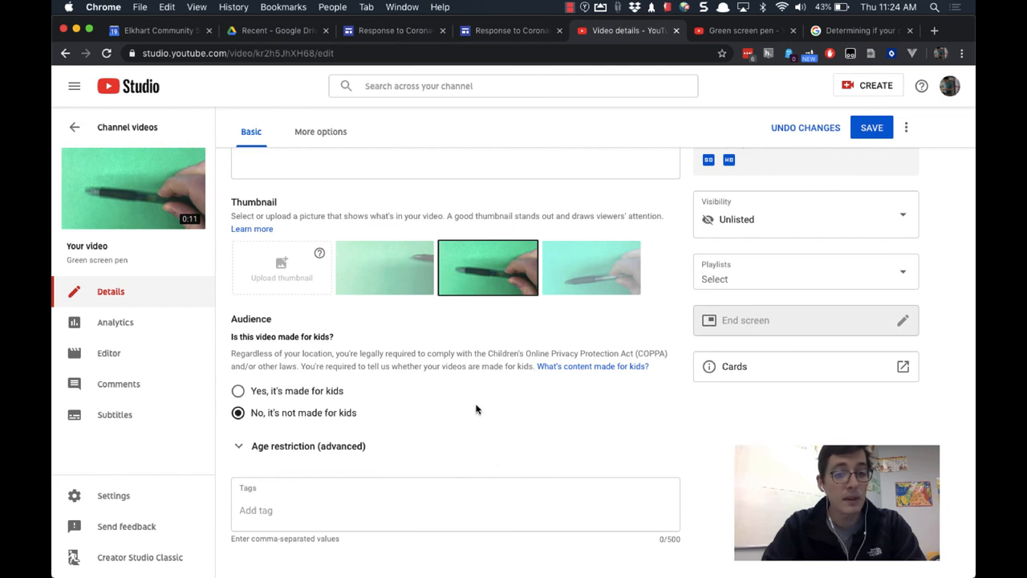
{"action": "mouse_move", "coordinate": [512, 403]}
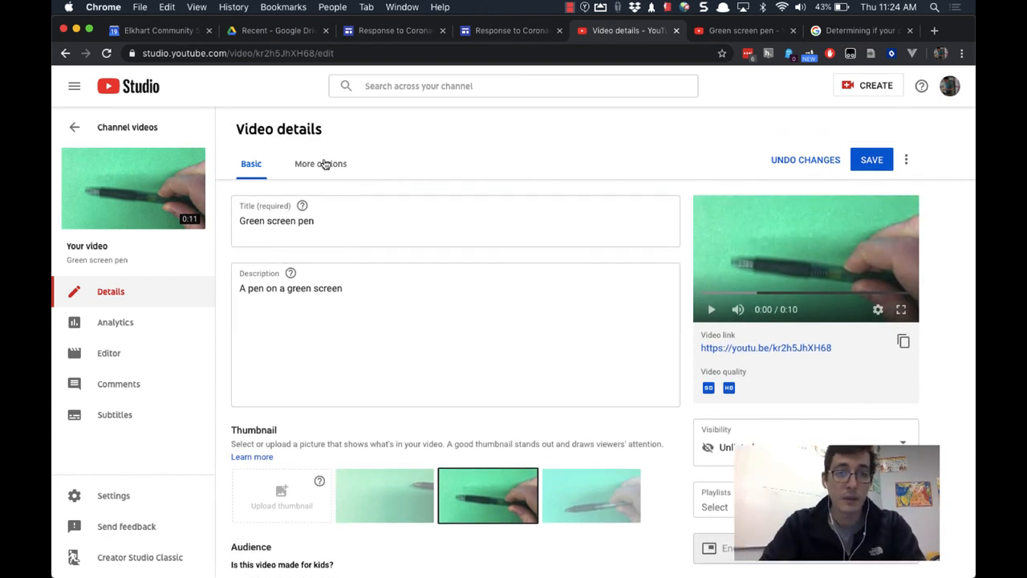
- Under More options, show the Comment visibility choices including disabling comments
{"action": "left_click", "coordinate": [321, 164]}
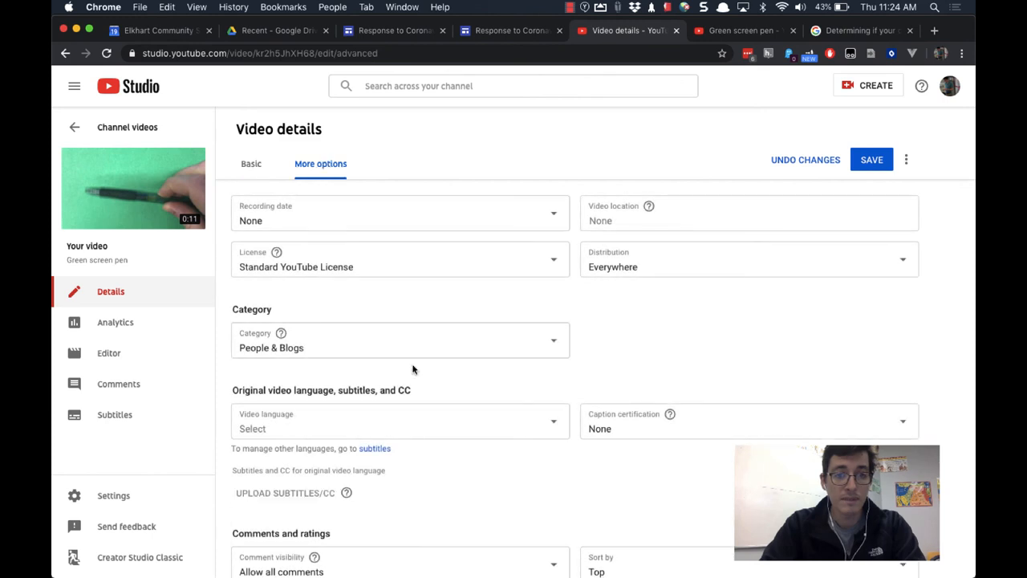
{"action": "scroll", "scroll_direction": "down", "scroll_amount": 3}
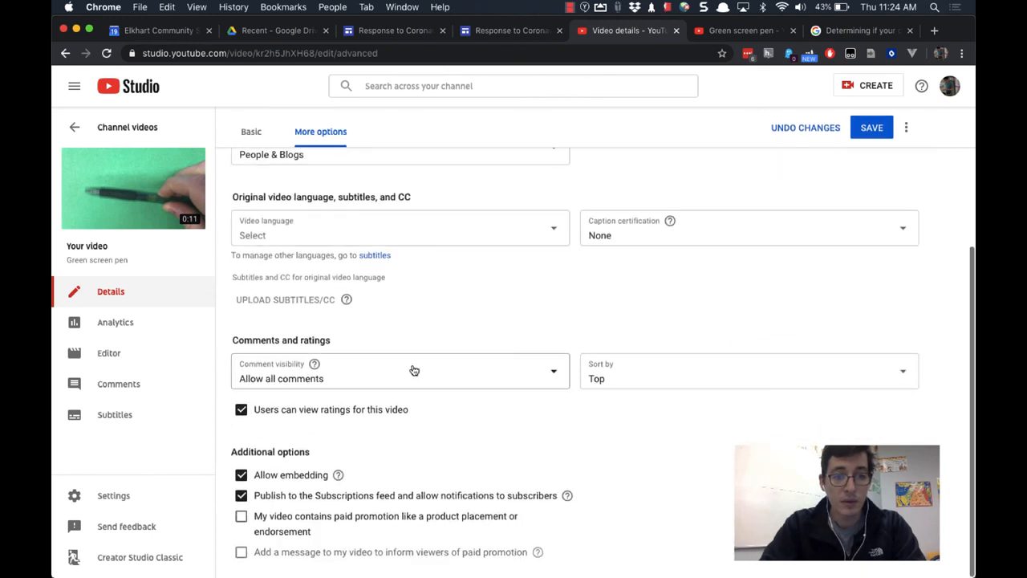
{"action": "left_click", "coordinate": [400, 379]}
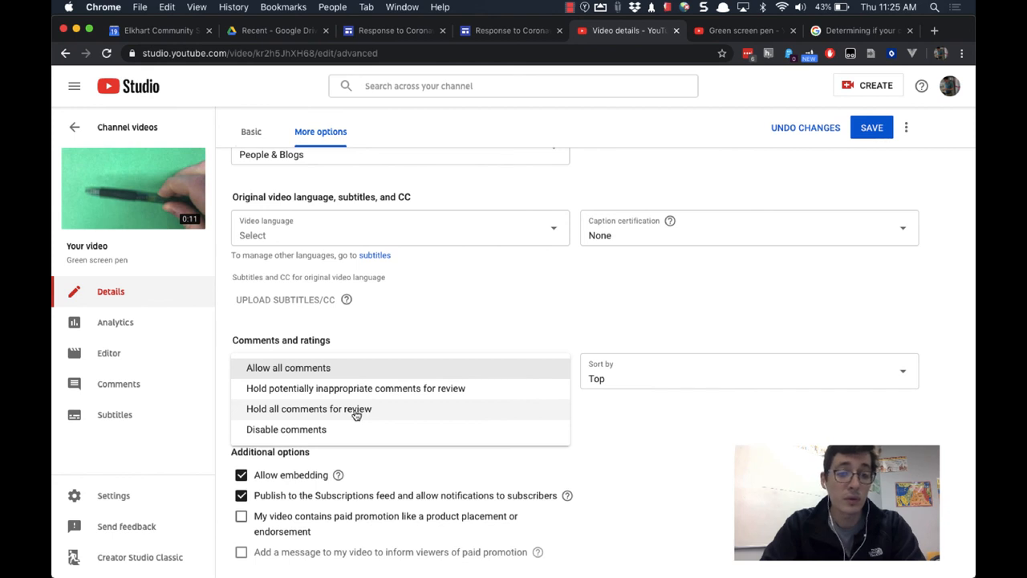
{"action": "mouse_move", "coordinate": [353, 437]}
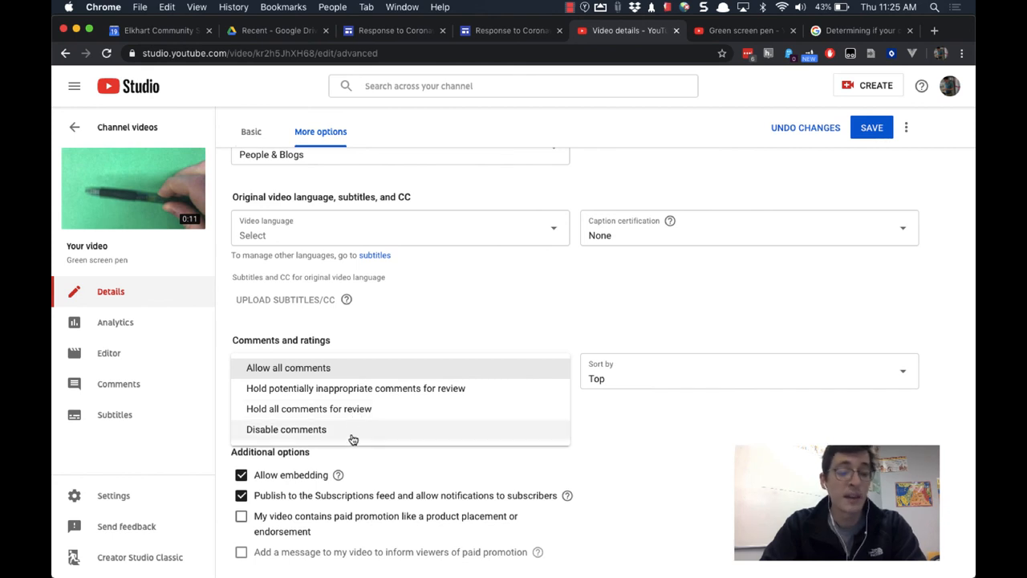